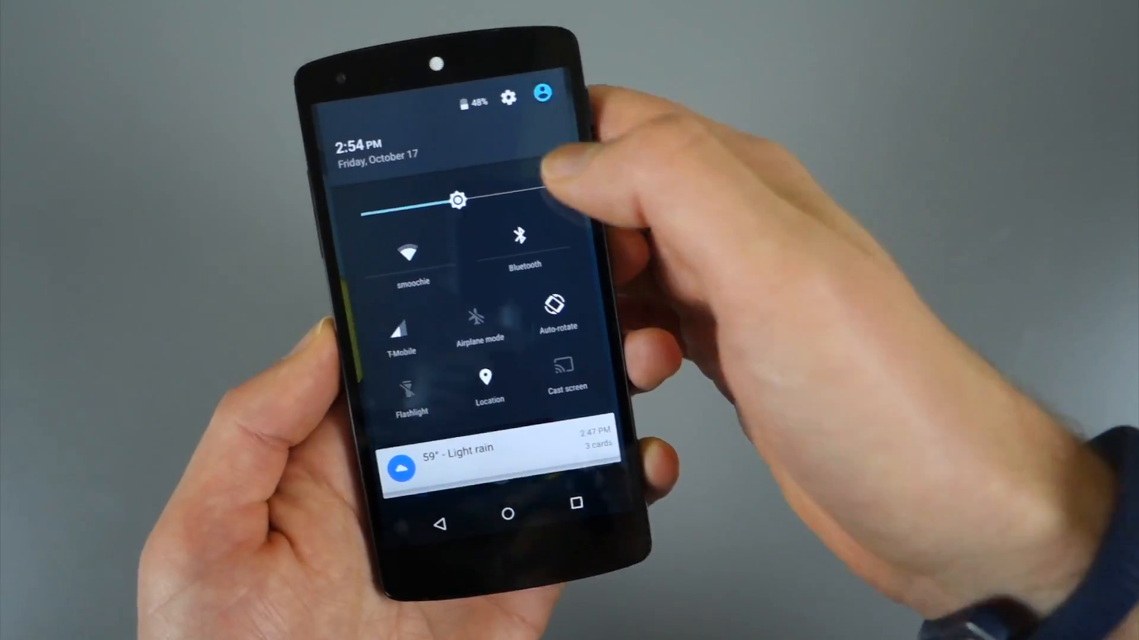
- Open the phone's user list and switch to the Guest account
left_click(542, 93)
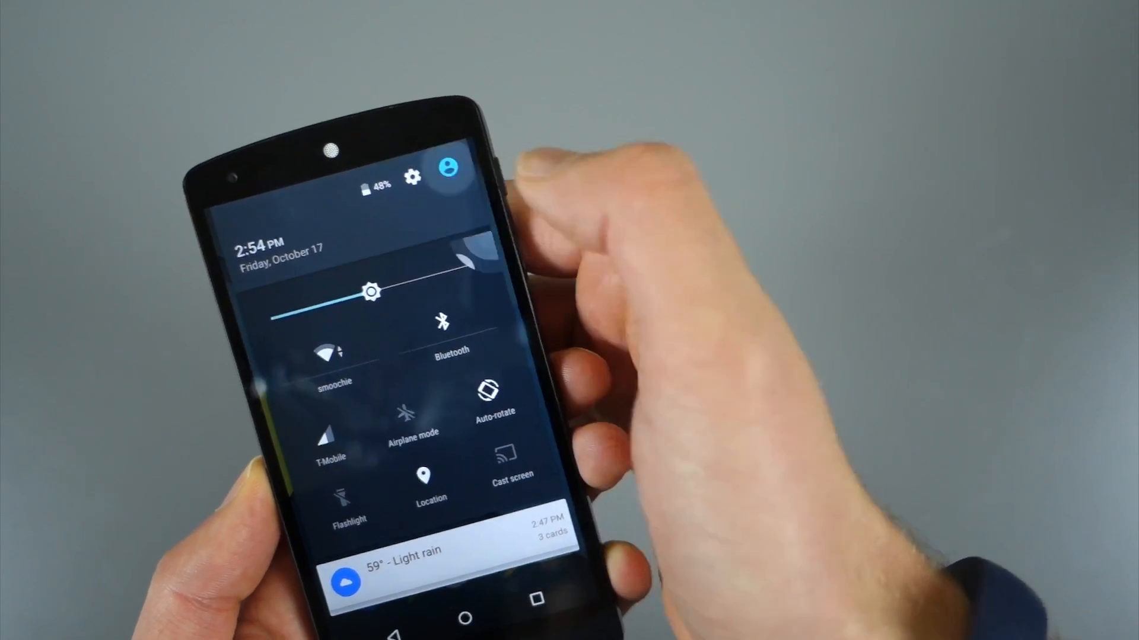
left_click(450, 167)
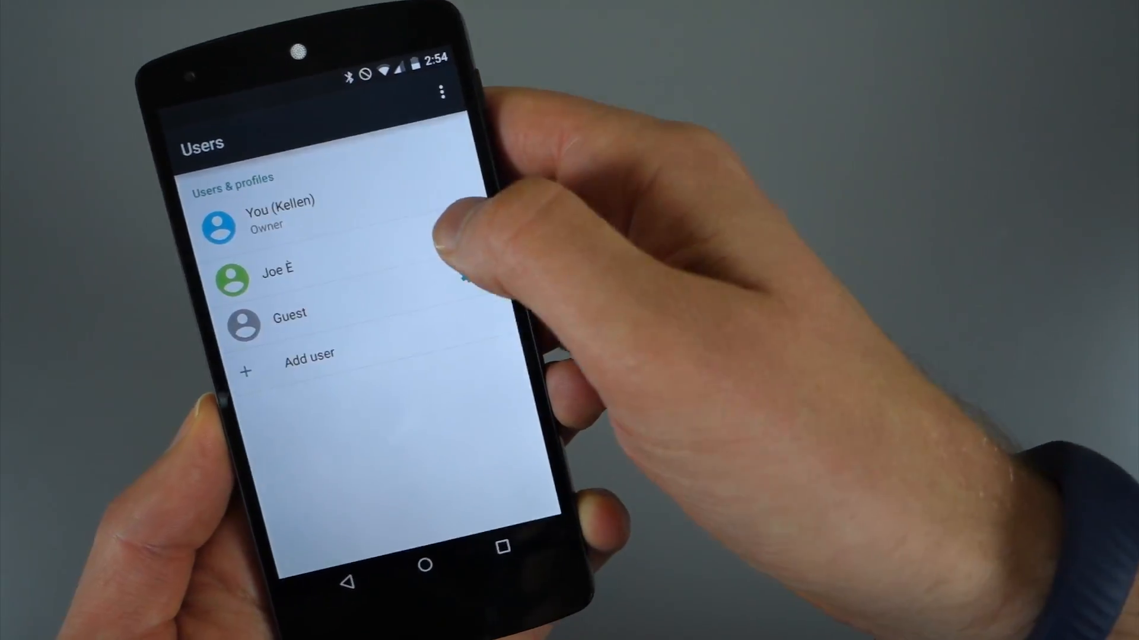
left_click(276, 277)
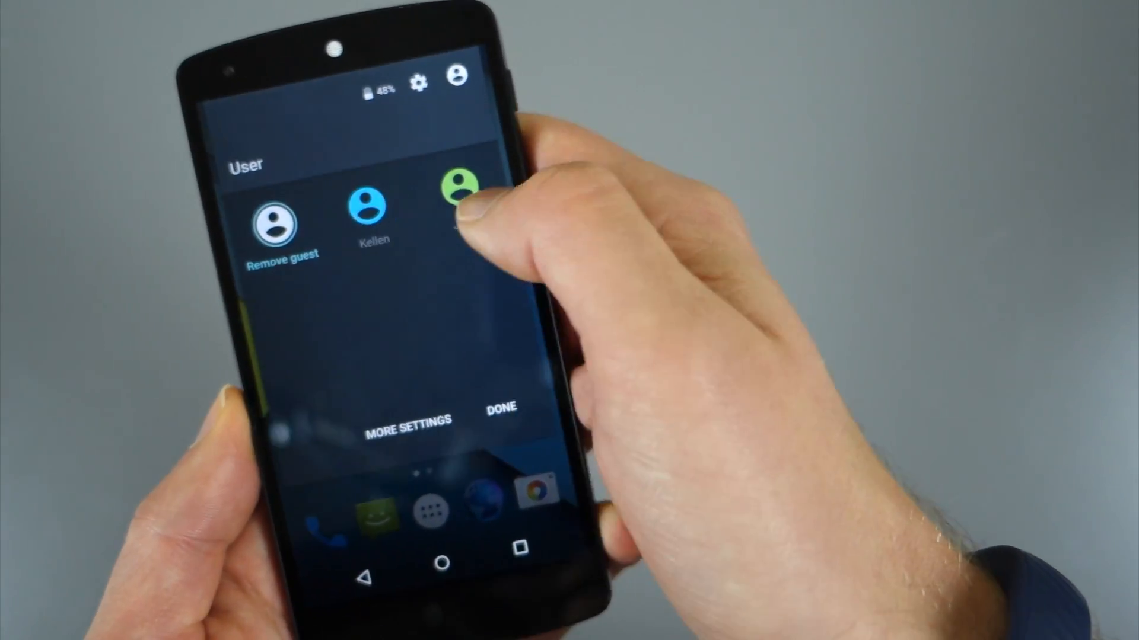
- Switch from the guest session back to the owner account
left_click(459, 185)
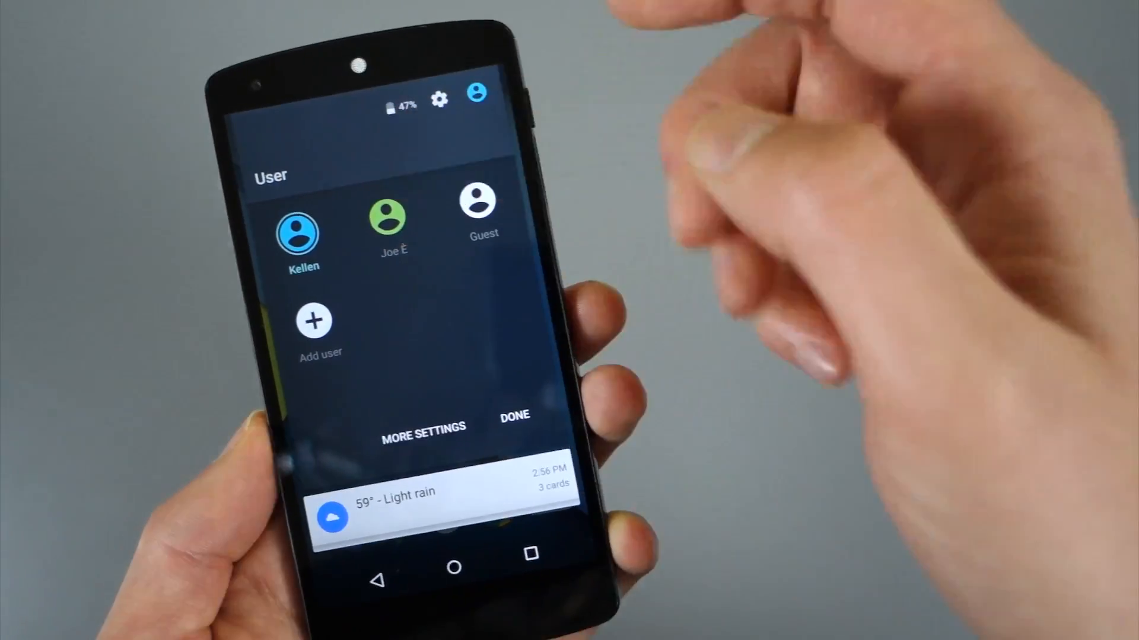
- Add a new user and type 'Jour' as the first name
left_click(423, 427)
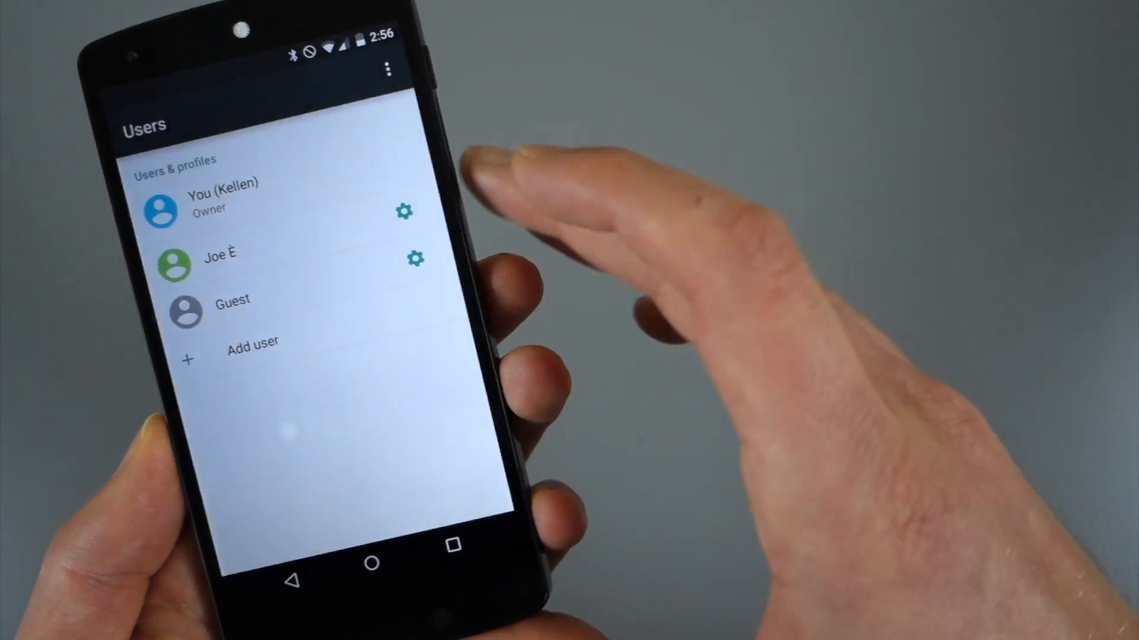
left_click(252, 348)
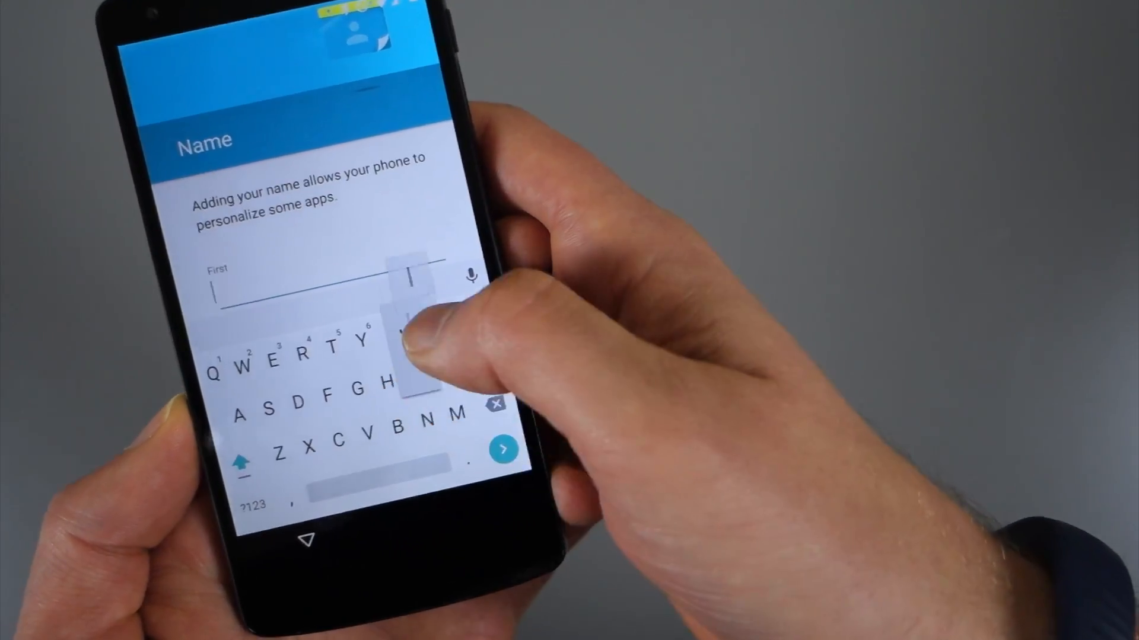
type("Jour")
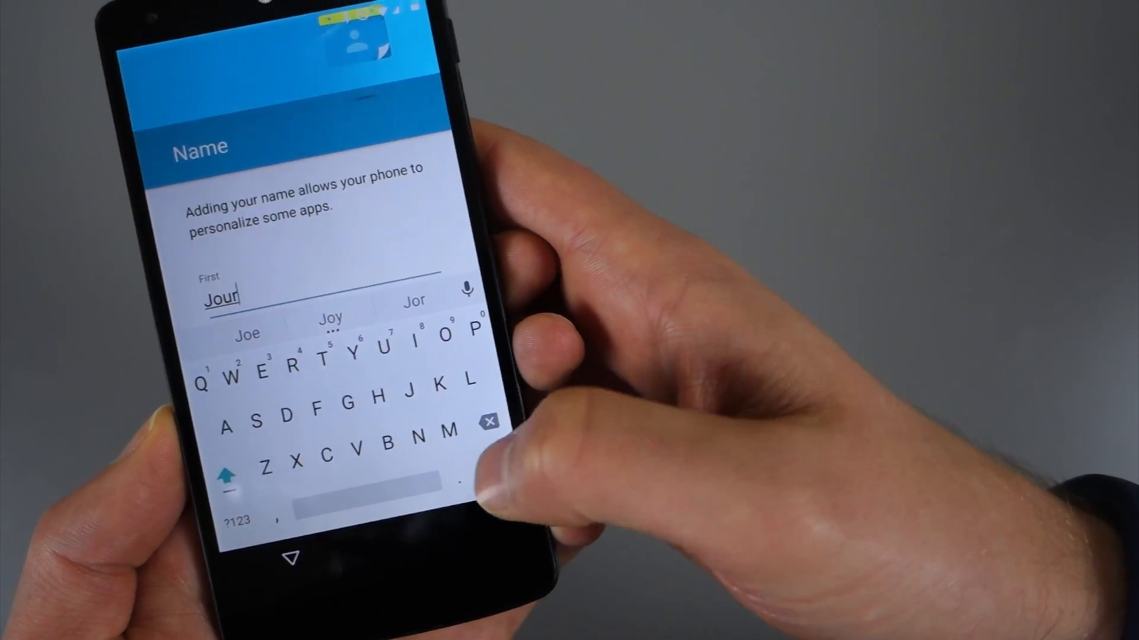